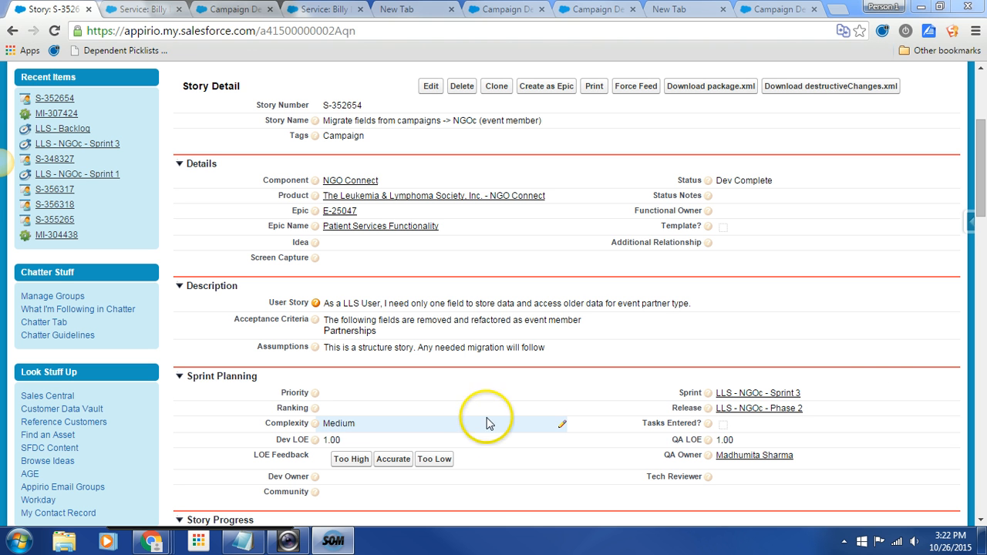
# - Show the campaign partners and members for the Billy Boy Blue Blows his horn service
pyautogui.click(142, 9)
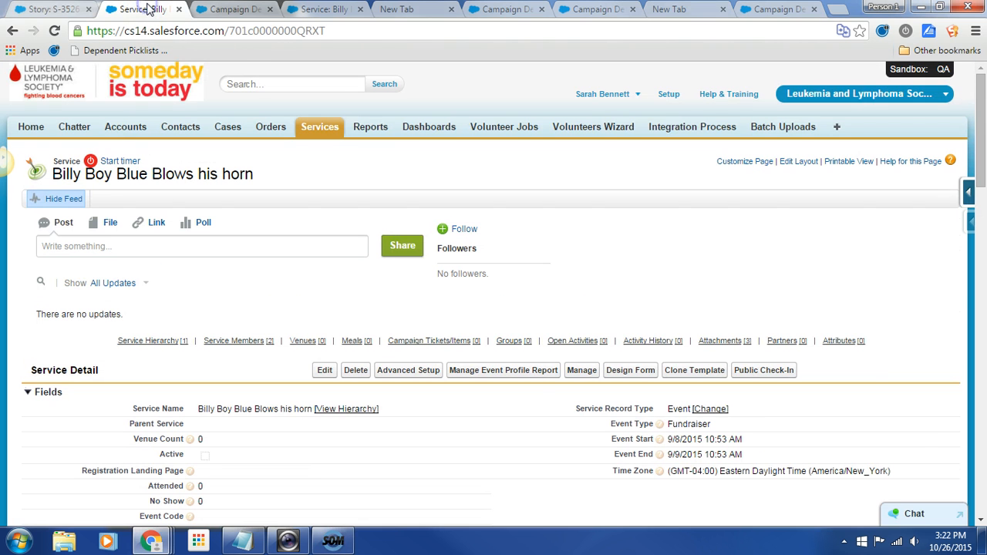
pyautogui.moveTo(759, 108)
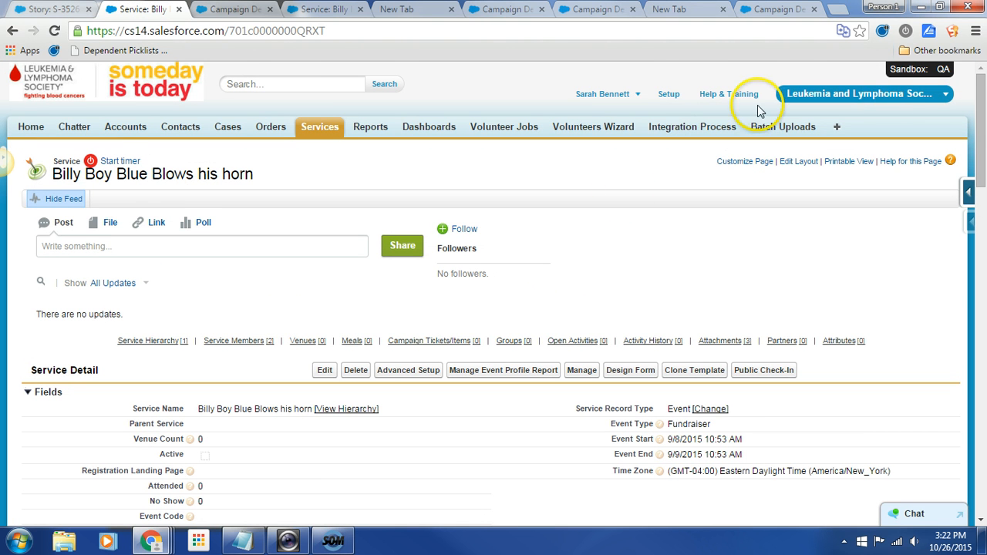
pyautogui.moveTo(496, 300)
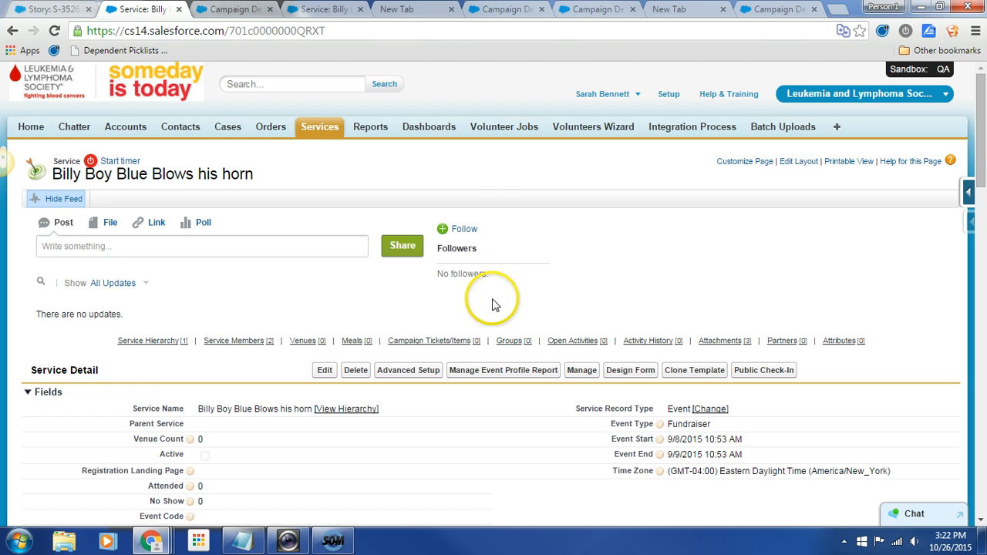
pyautogui.scroll(-3)
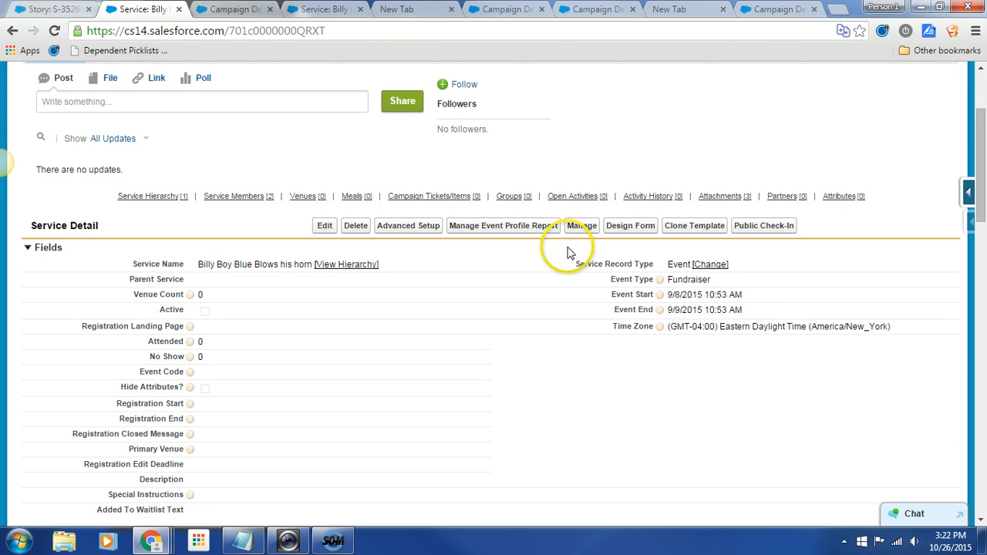
pyautogui.click(580, 225)
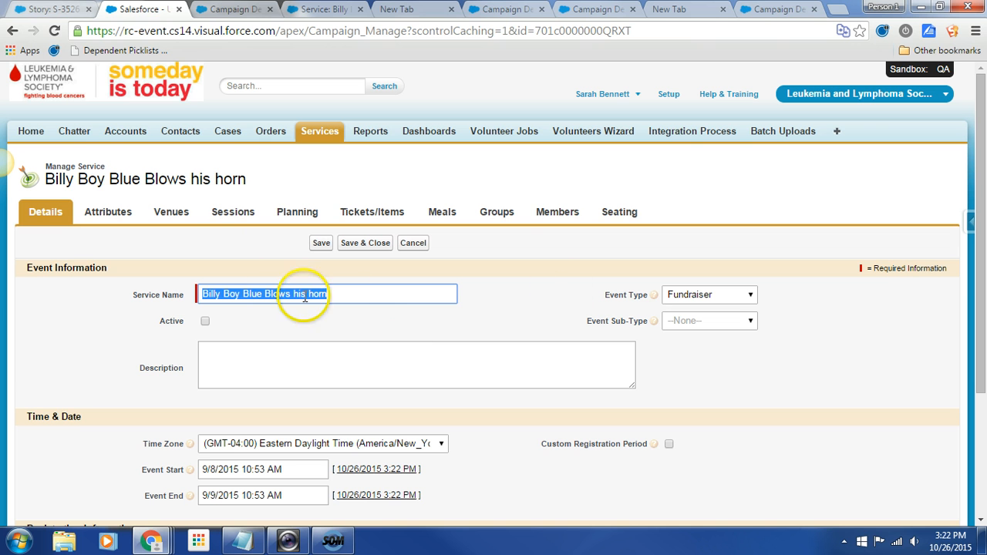
pyautogui.moveTo(557, 211)
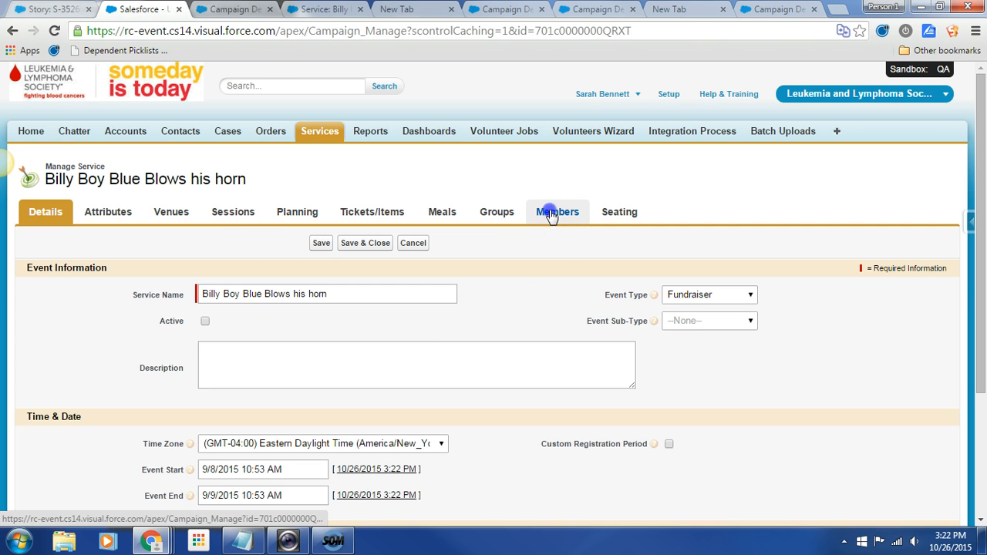
pyautogui.click(557, 212)
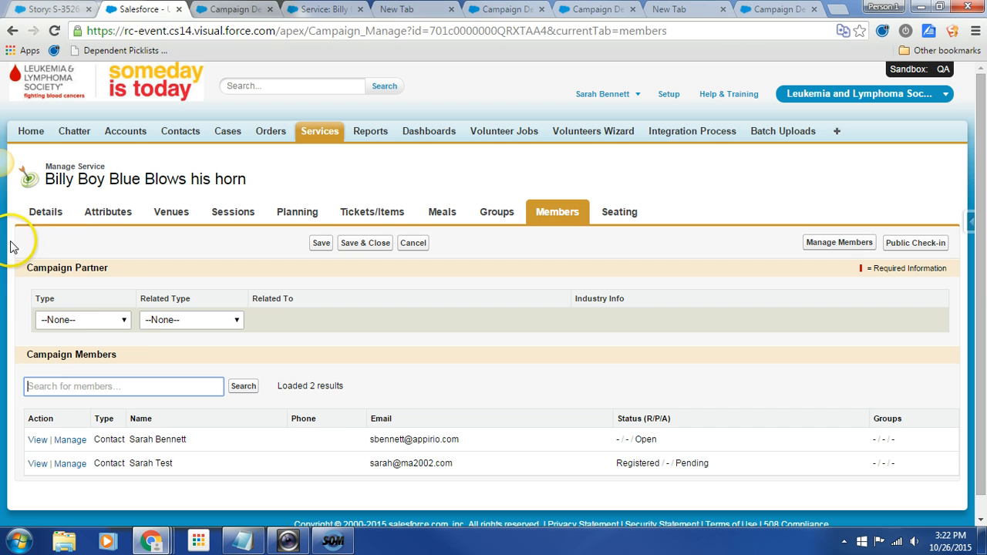
pyautogui.click(84, 319)
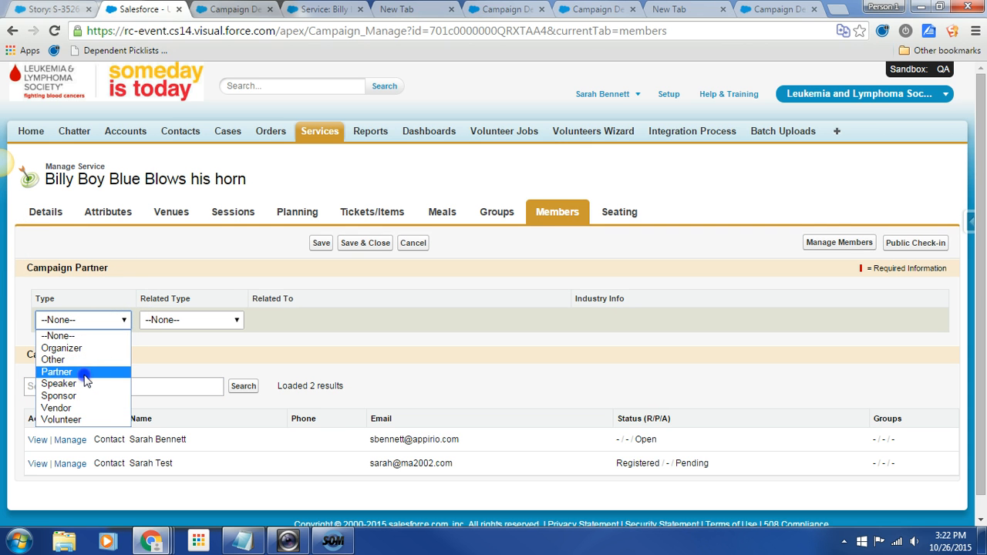
pyautogui.click(56, 372)
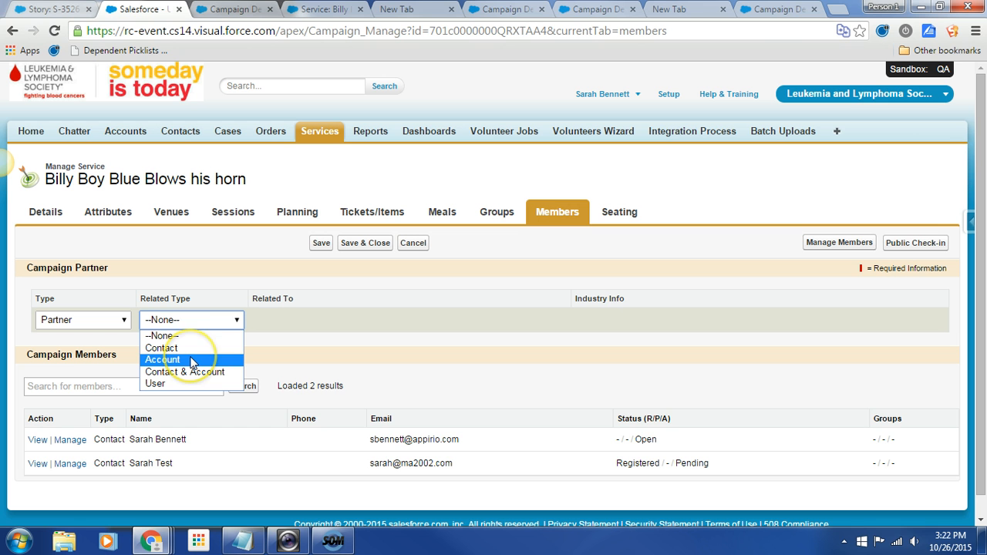
pyautogui.click(162, 359)
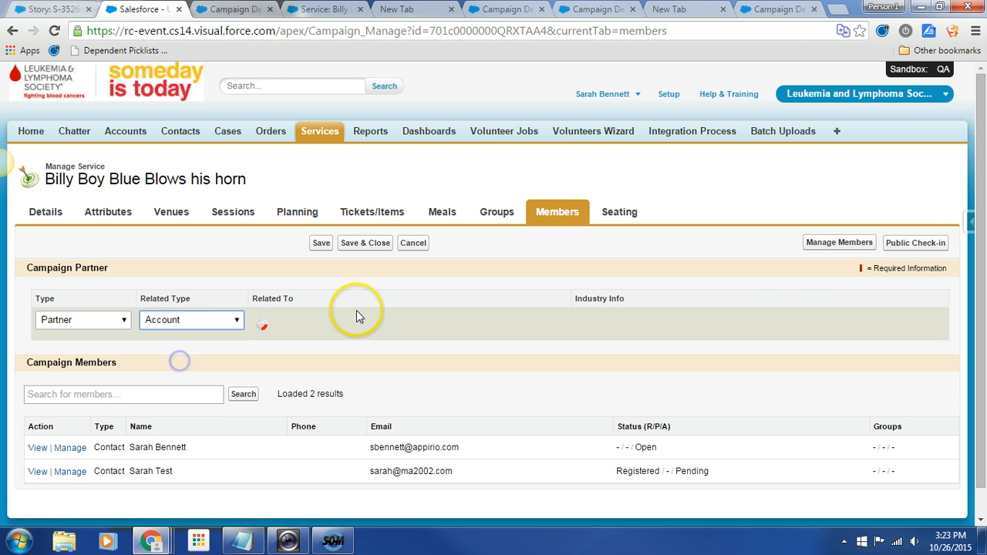
pyautogui.click(262, 324)
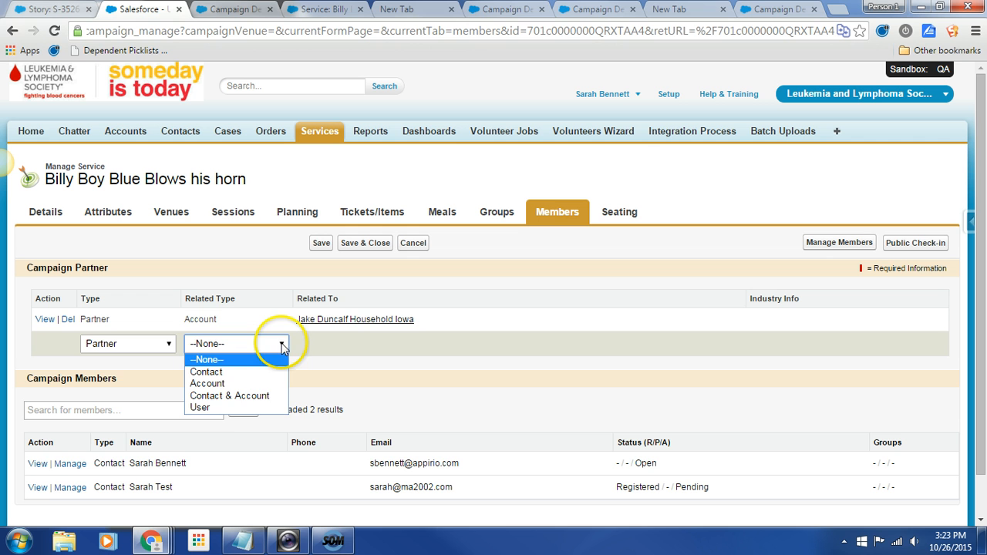
pyautogui.click(207, 372)
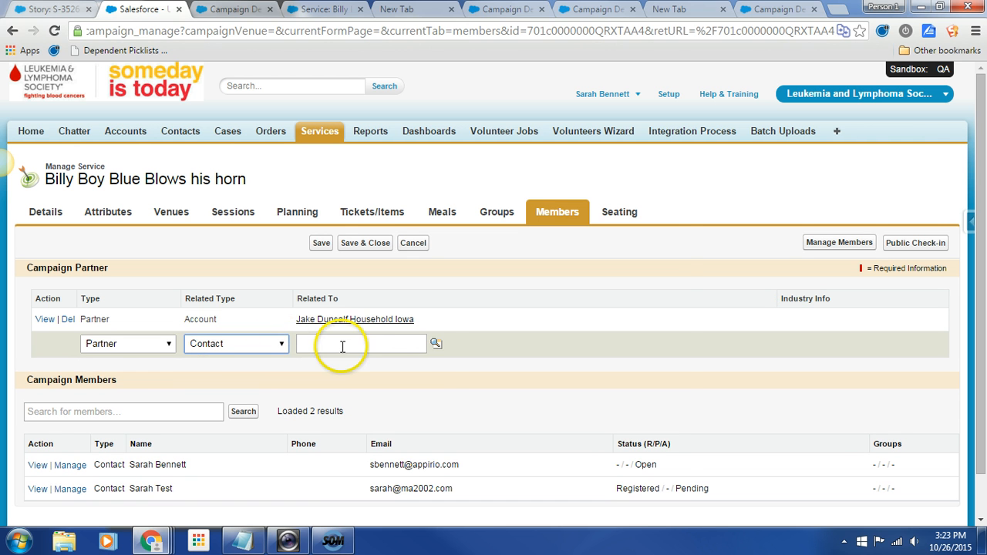
pyautogui.click(435, 342)
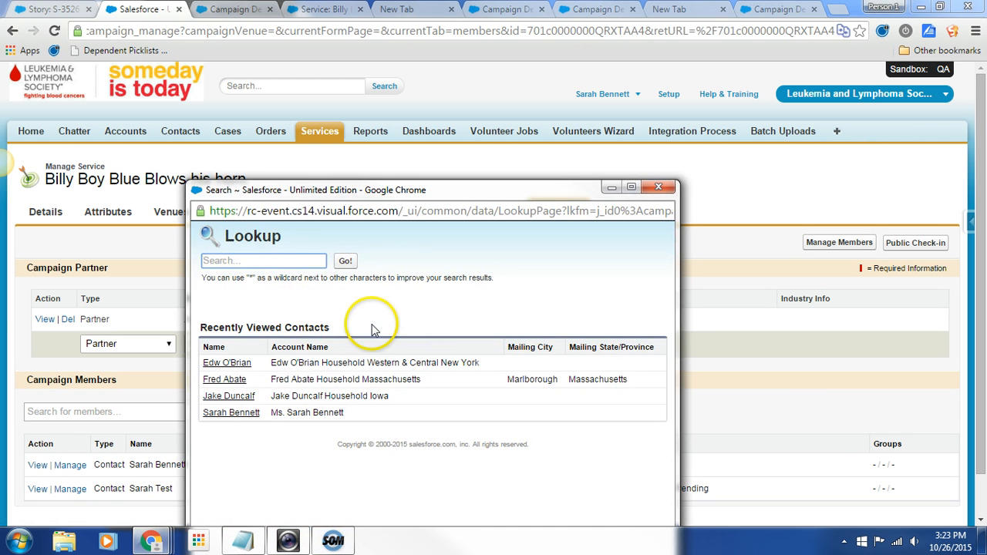
pyautogui.moveTo(308, 277)
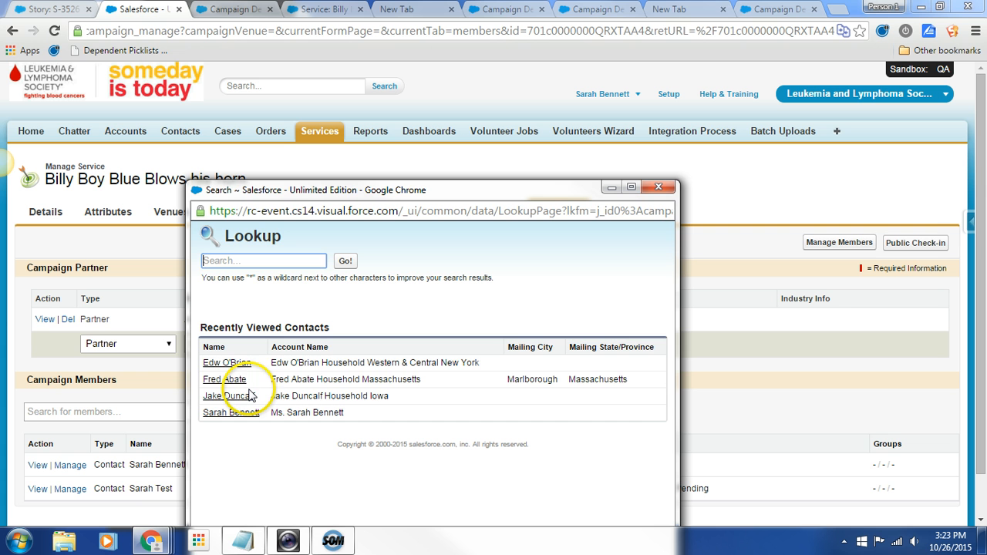
pyautogui.click(225, 380)
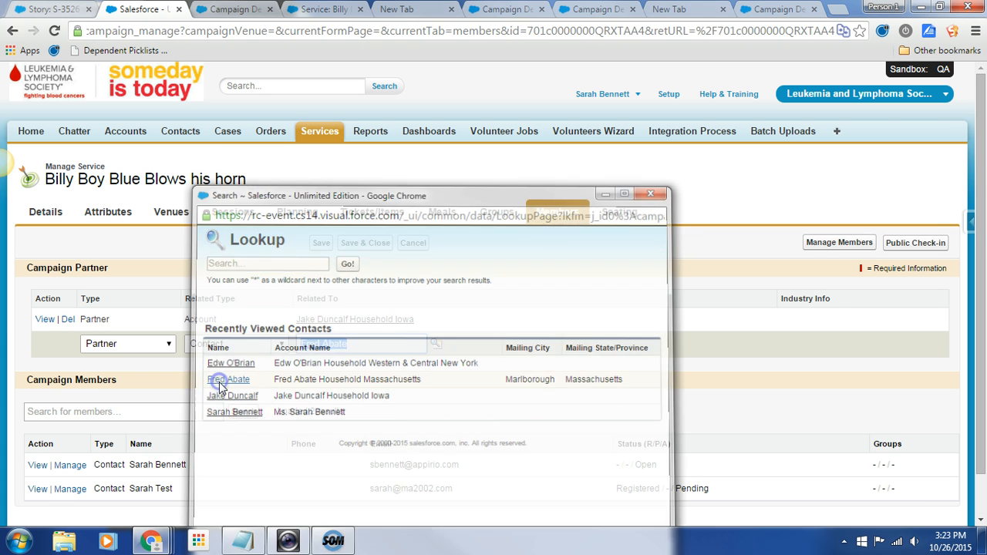
pyautogui.click(238, 380)
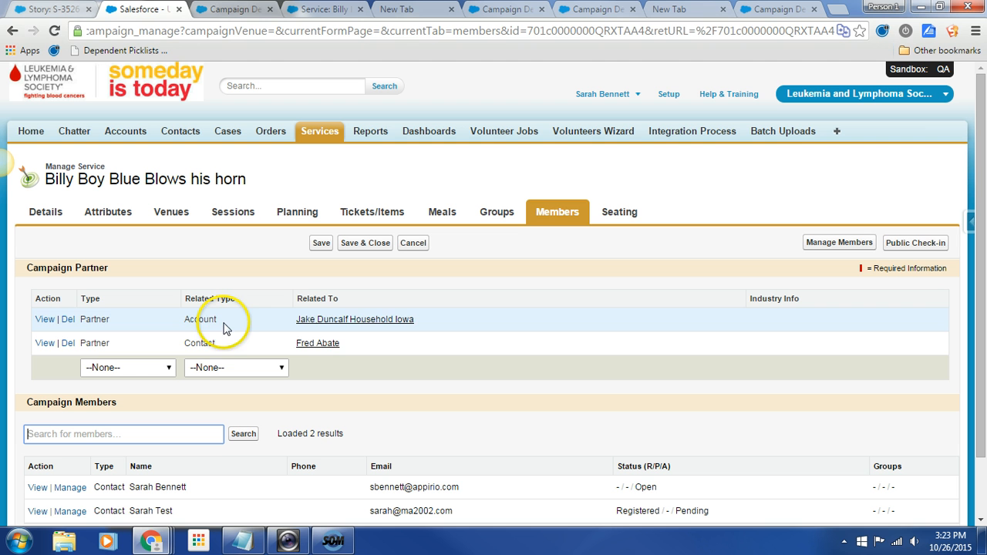
pyautogui.moveTo(265, 194)
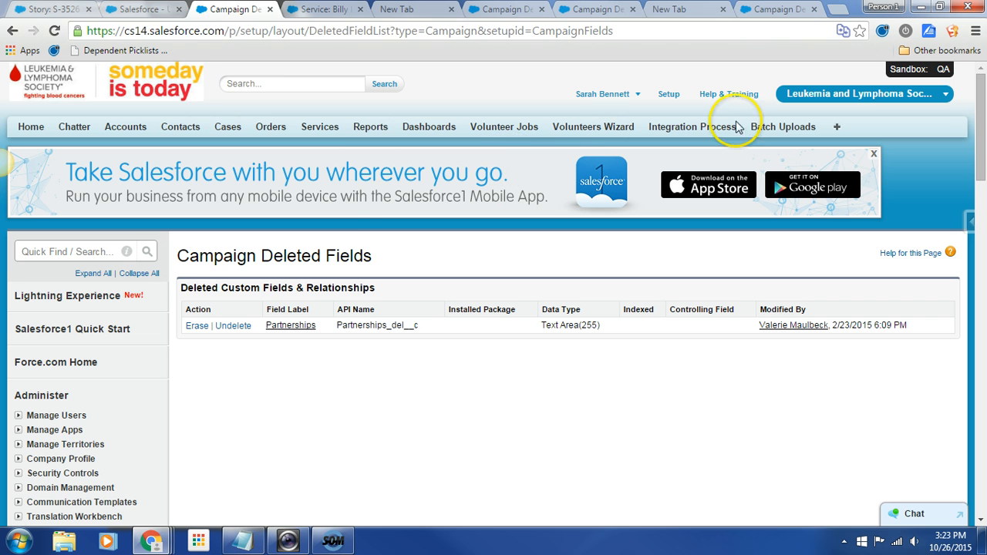
pyautogui.moveTo(404, 64)
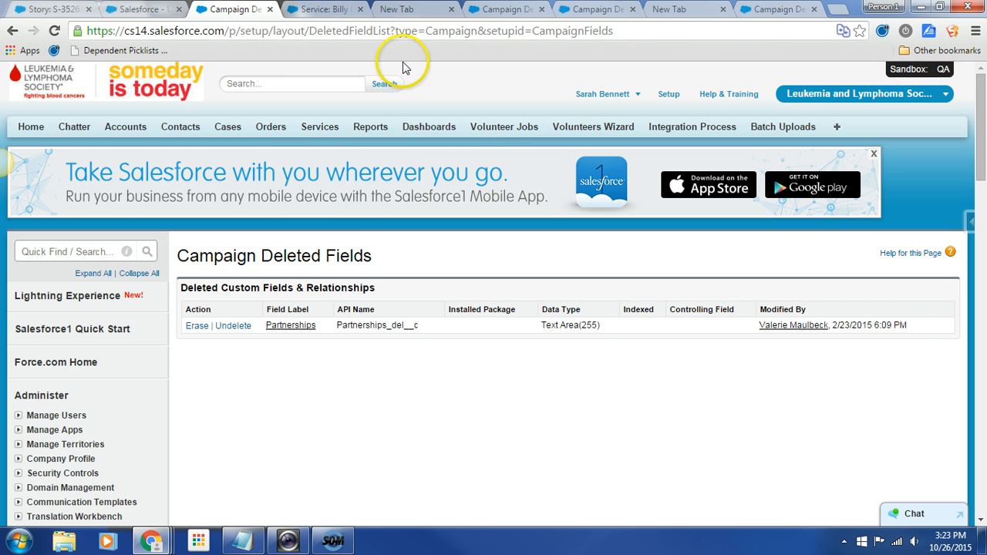
pyautogui.moveTo(393, 259)
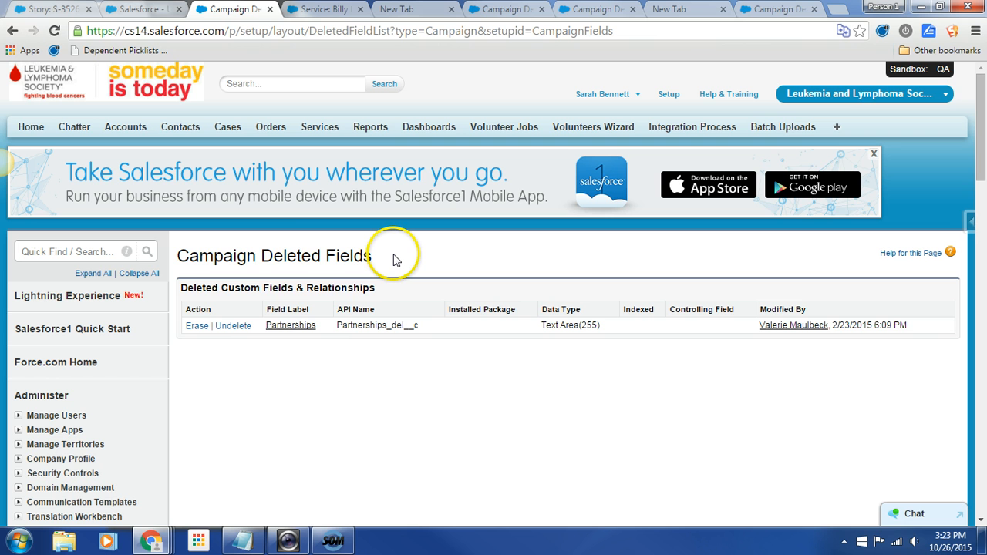
pyautogui.moveTo(231, 336)
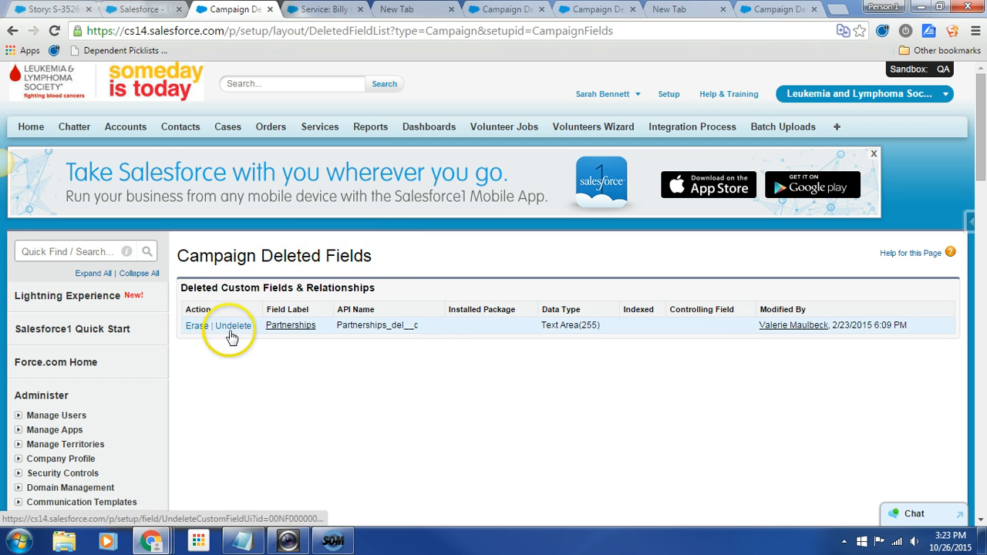